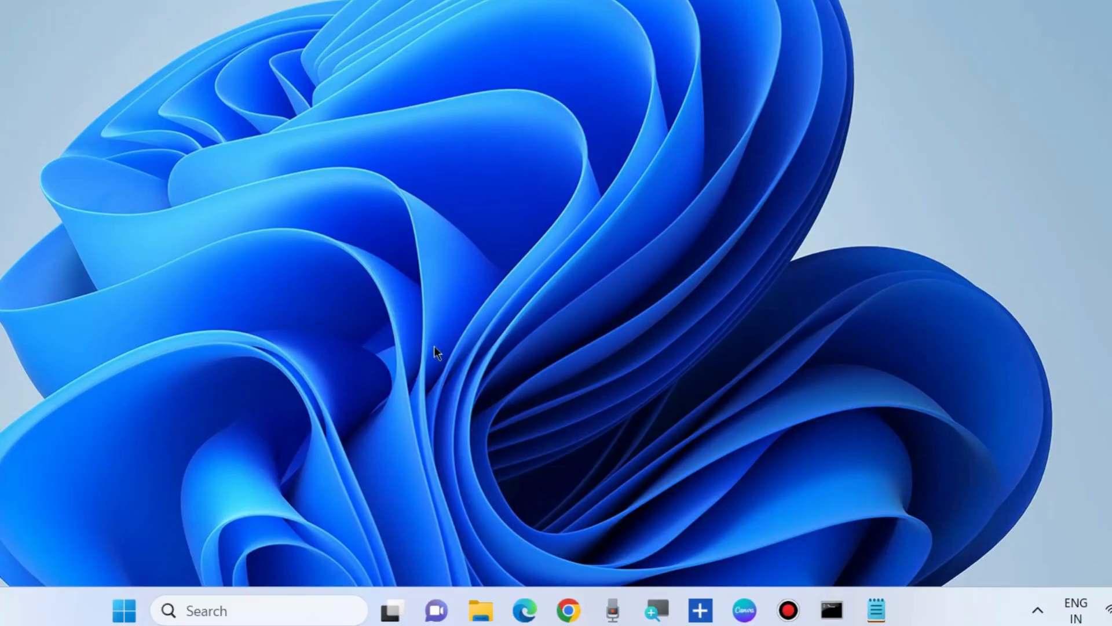
pyautogui.moveTo(428, 347)
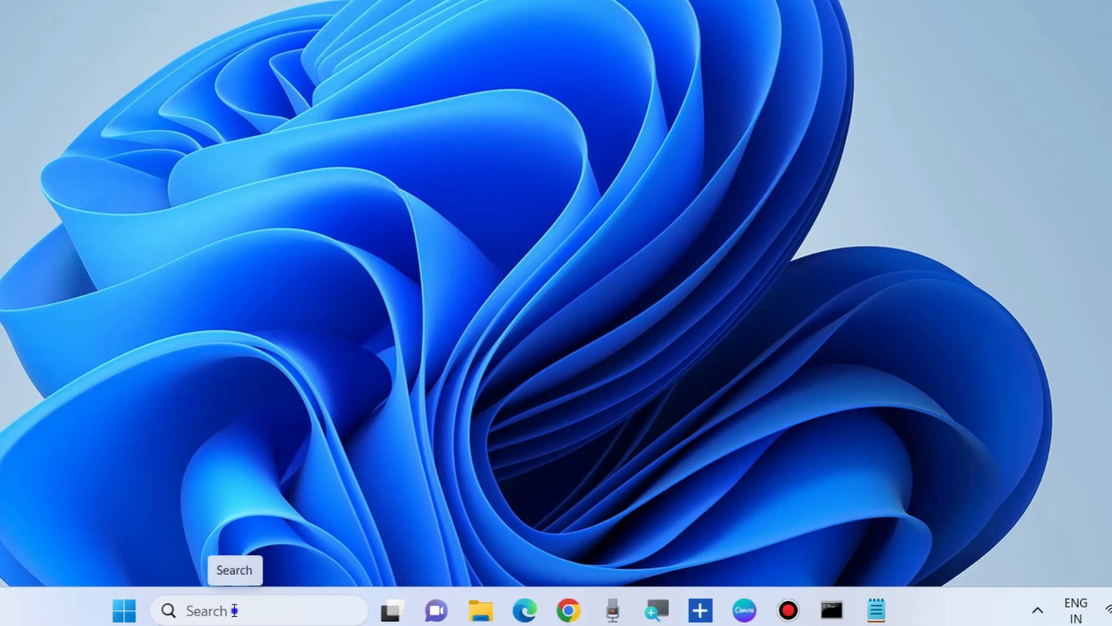
# Search Windows for 'command Prompt', then refine the query to 'cmd'
pyautogui.write('command Prompt')
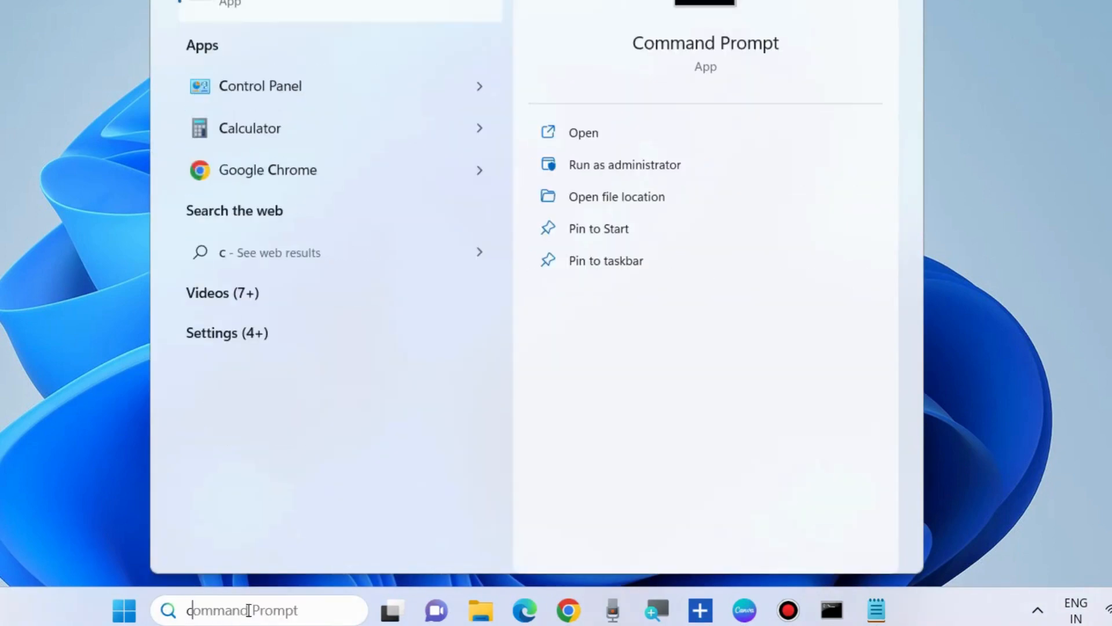
pyautogui.write('cmd')
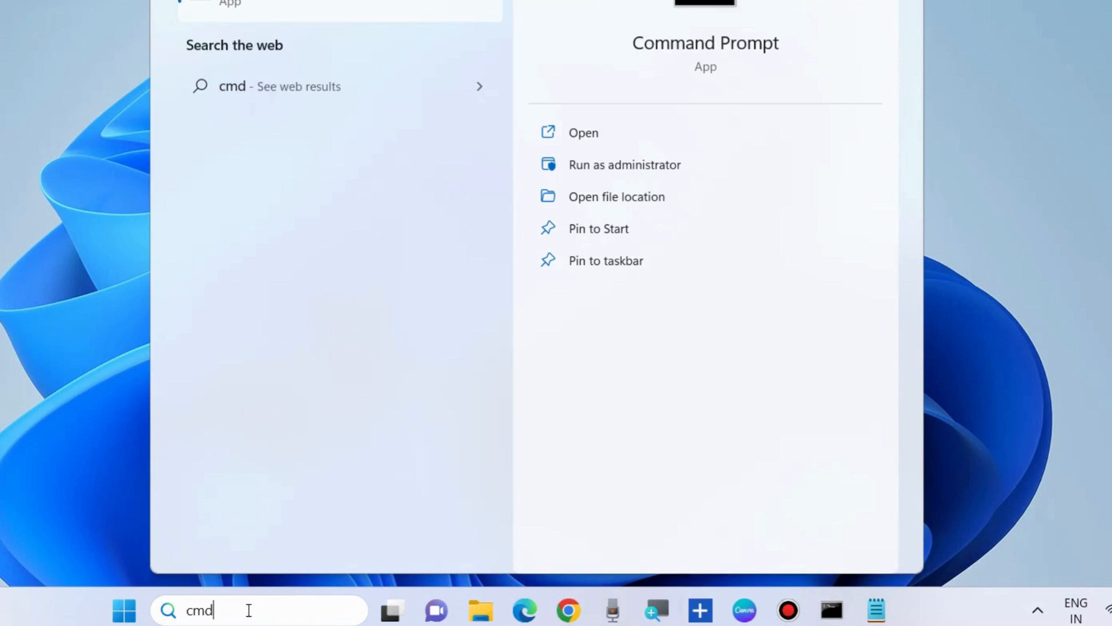
pyautogui.moveTo(624, 163)
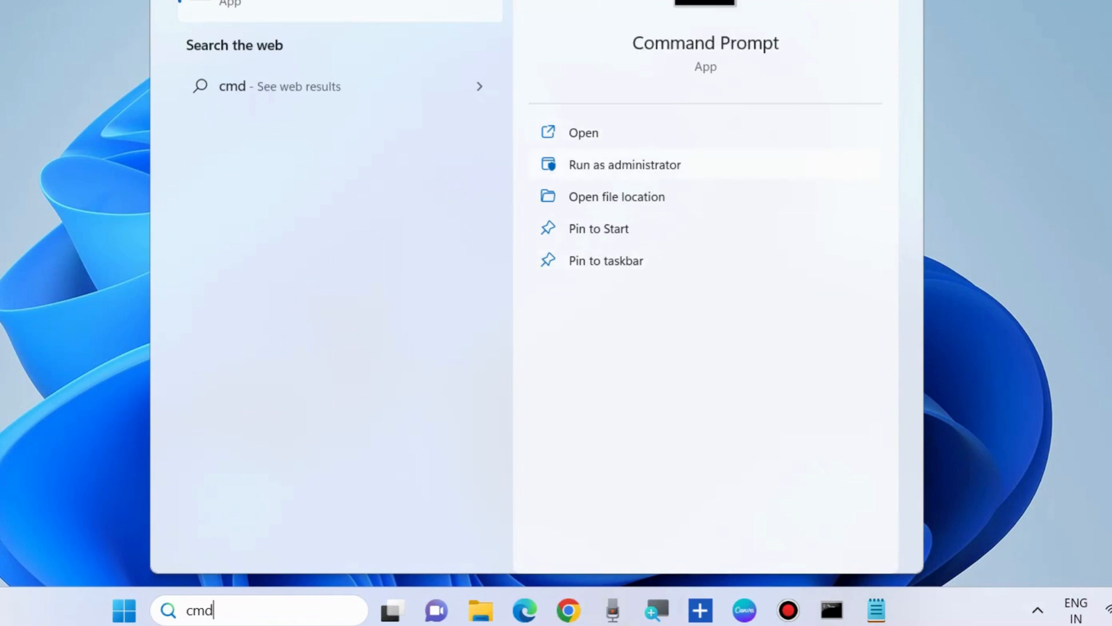
# Launch Command Prompt as administrator and enter 'sfc /scannow'
pyautogui.click(624, 165)
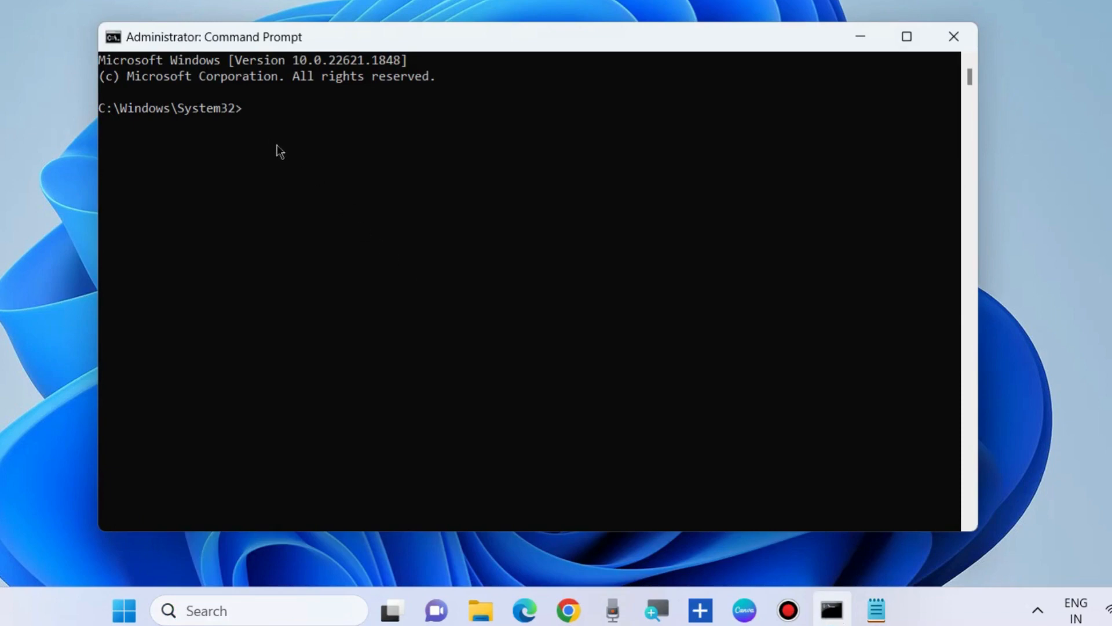
pyautogui.write('s')
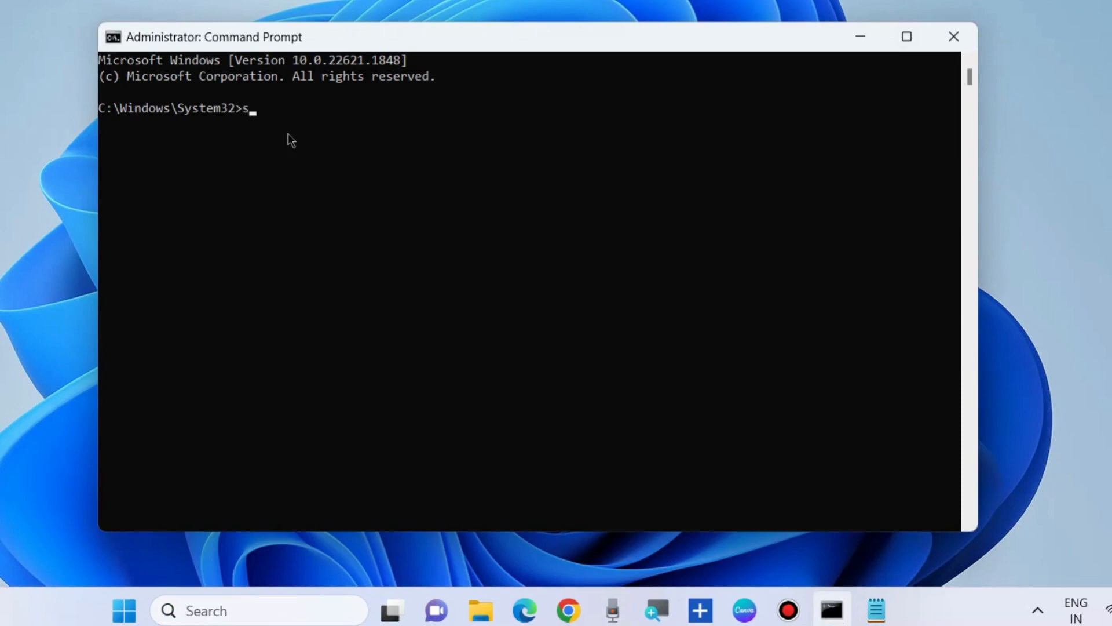
pyautogui.write('fc /')
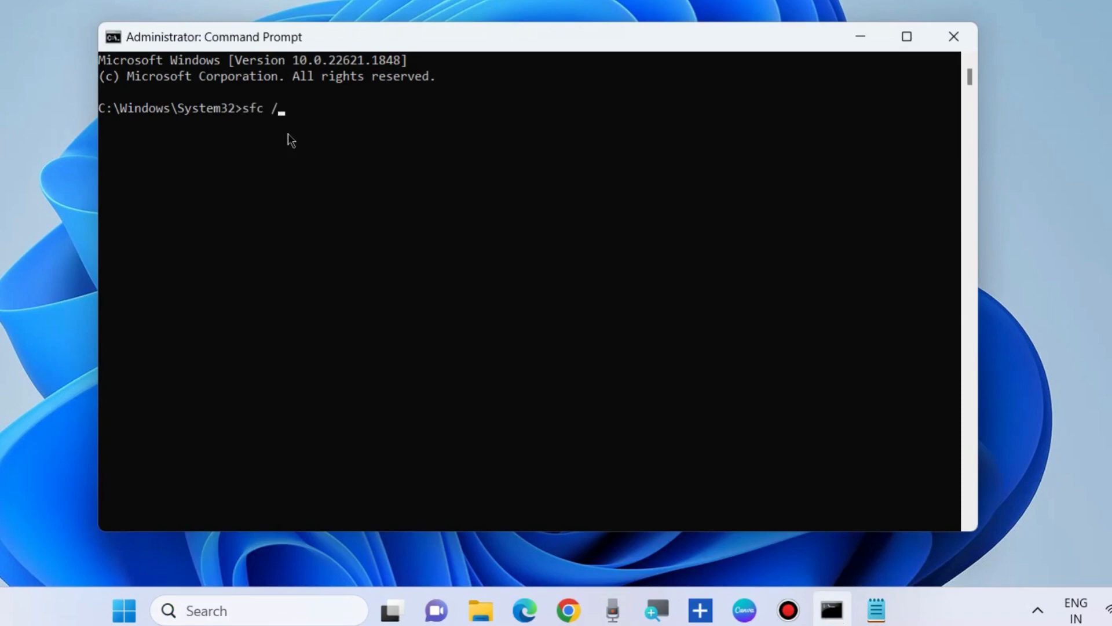
pyautogui.write('scan')
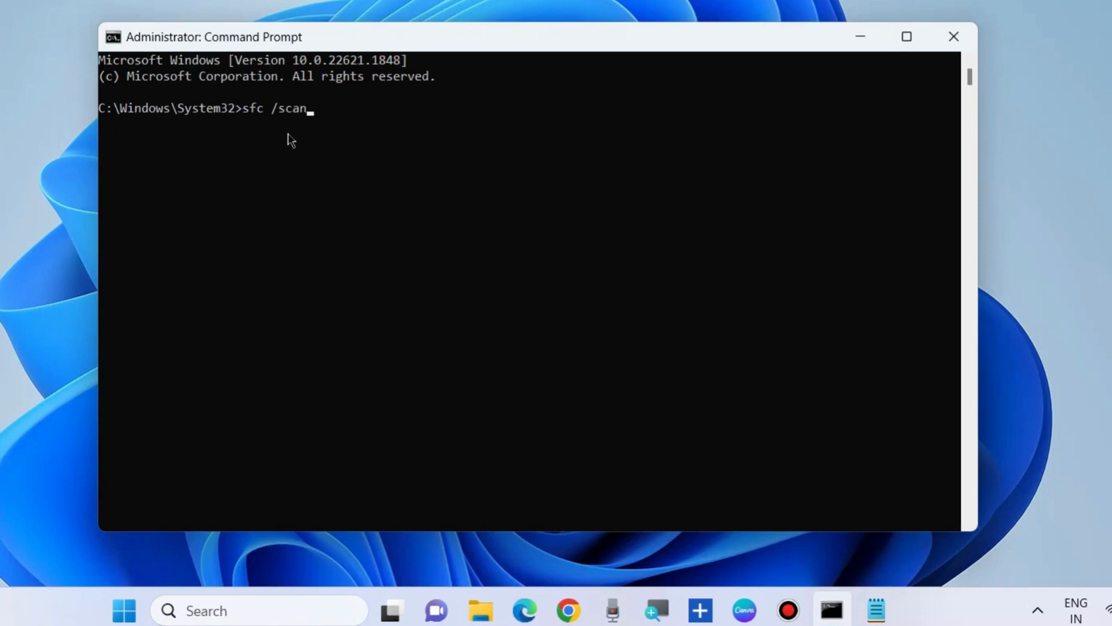
pyautogui.write('now')
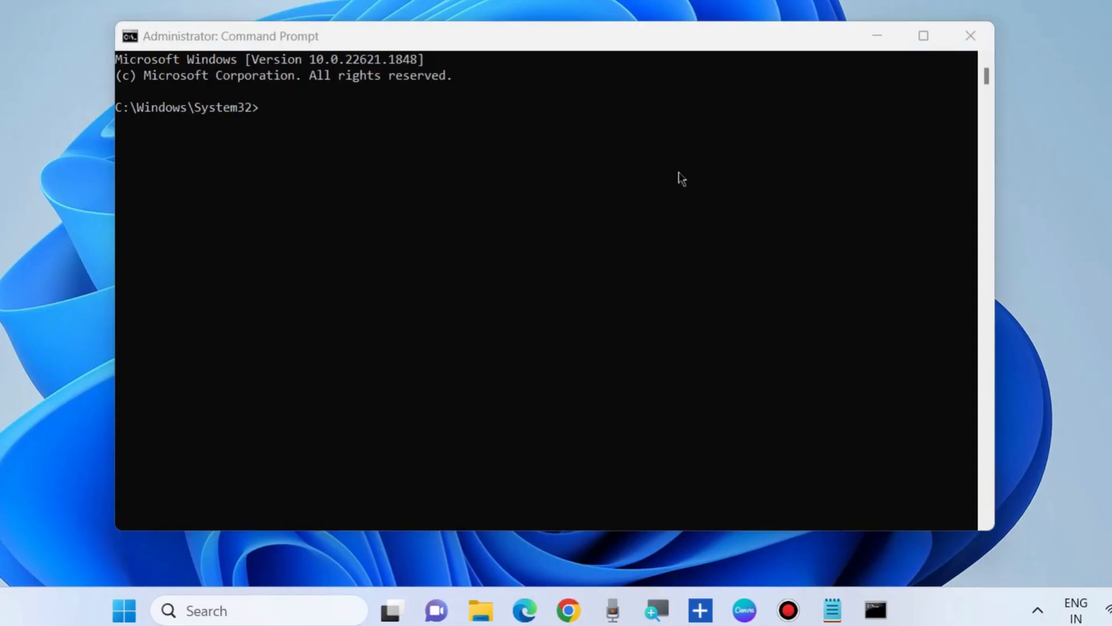
pyautogui.moveTo(714, 374)
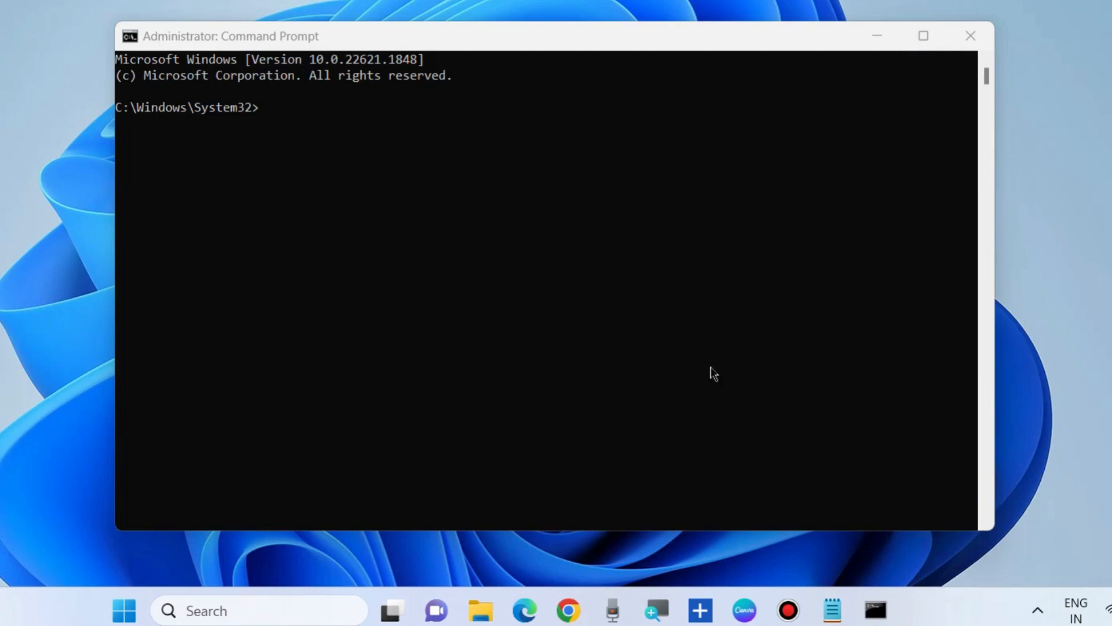
# Copy the 'chkdsk C: /f' line from Notepad, then minimize Notepad
pyautogui.click(831, 609)
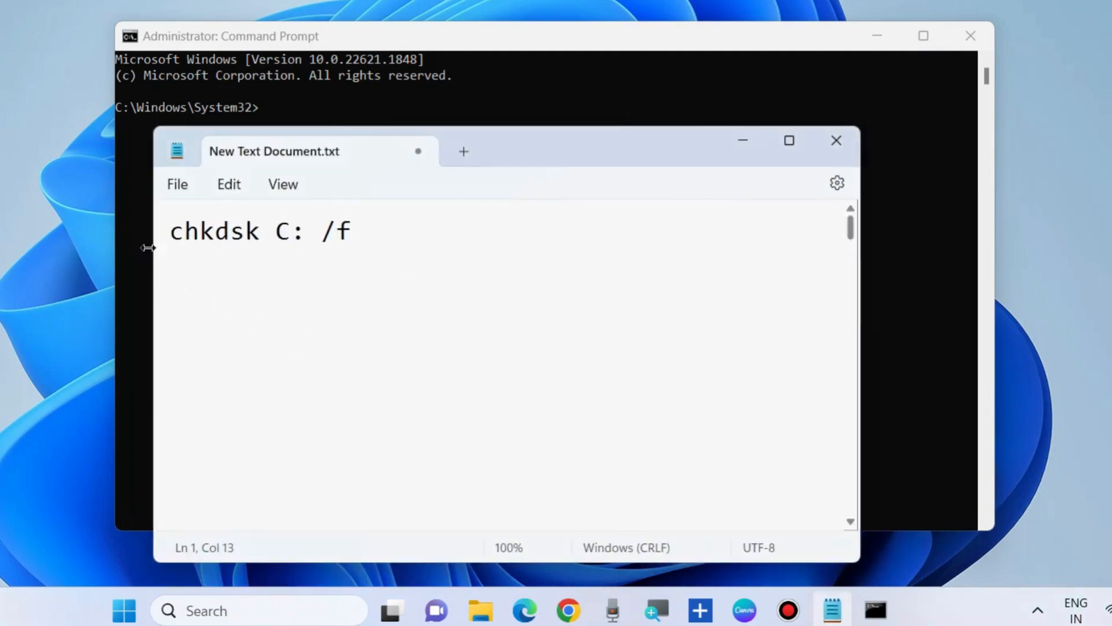
pyautogui.tripleClick(262, 230)
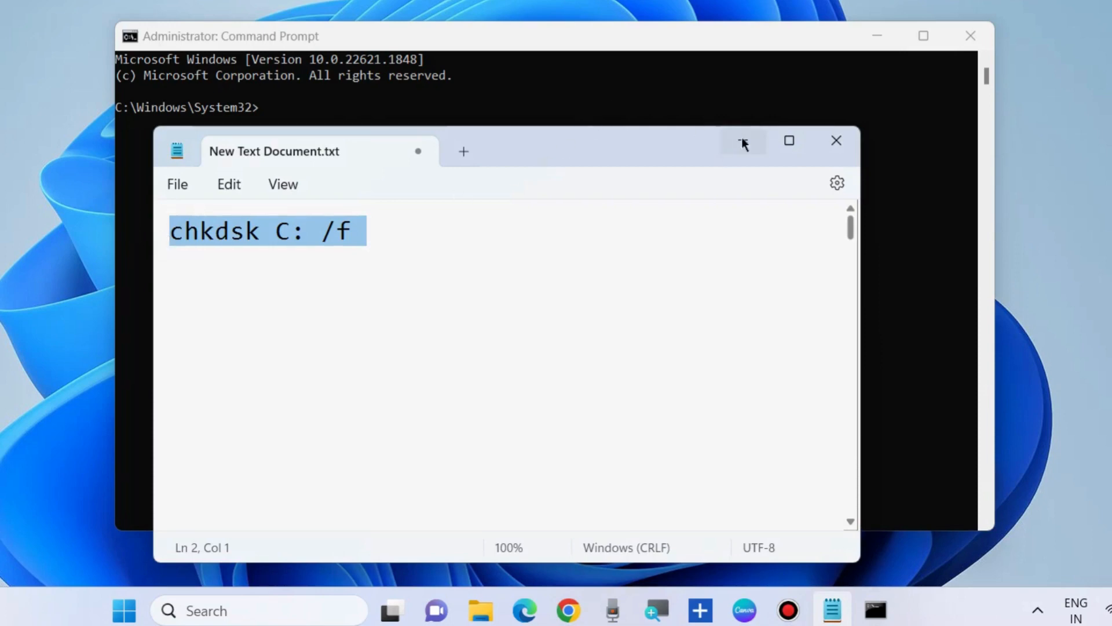
pyautogui.click(742, 140)
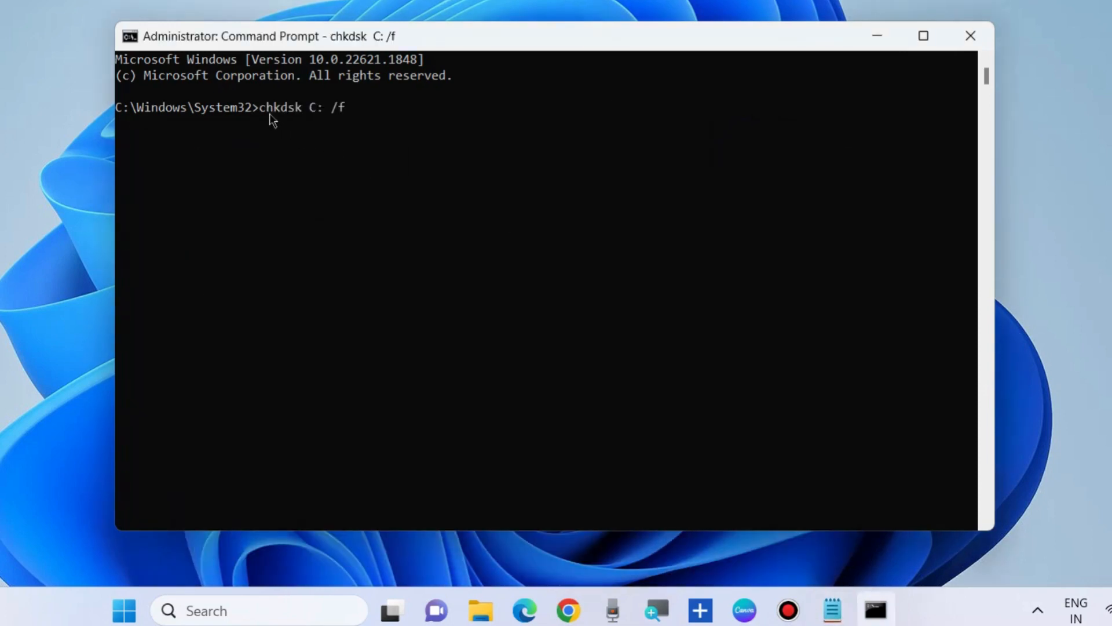
# Run chkdsk C: /f, then close the Command Prompt window
pyautogui.press('enter')
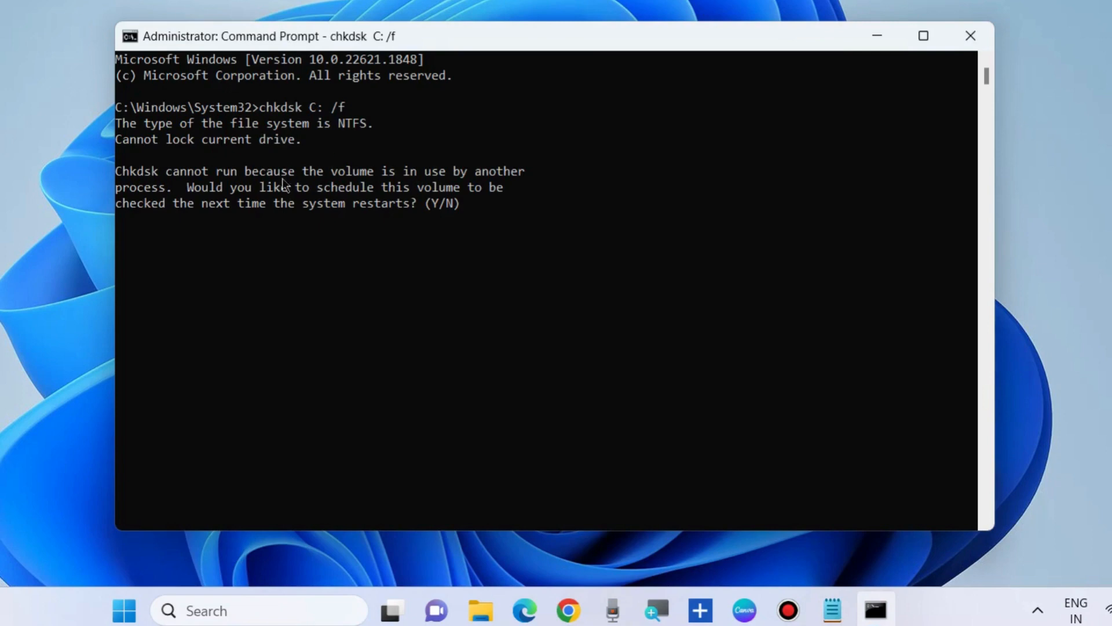
pyautogui.moveTo(329, 189)
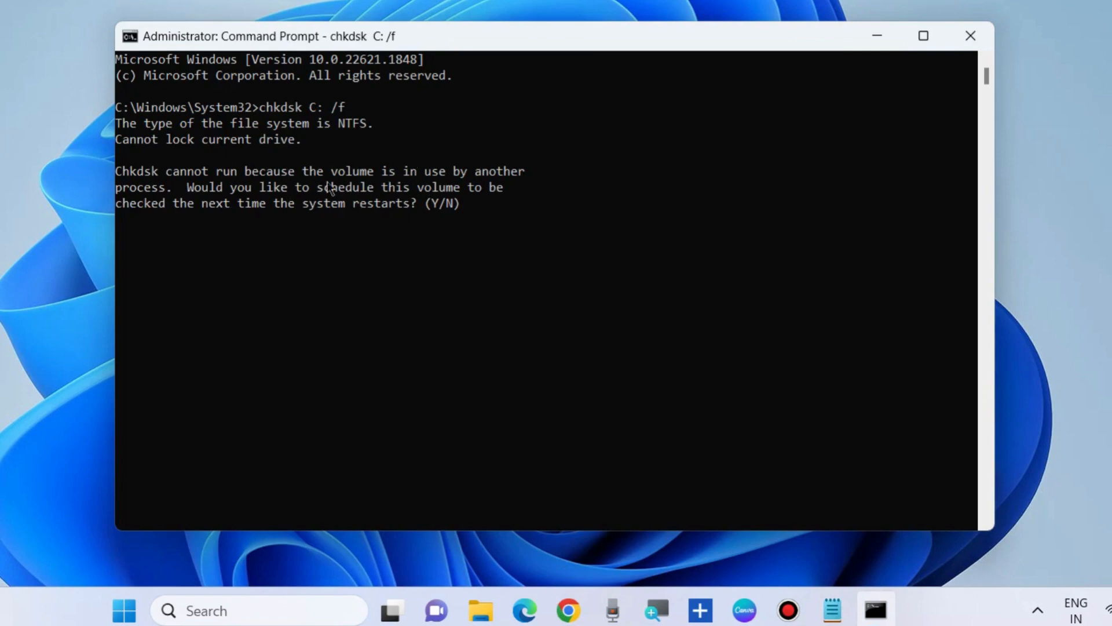
pyautogui.moveTo(349, 221)
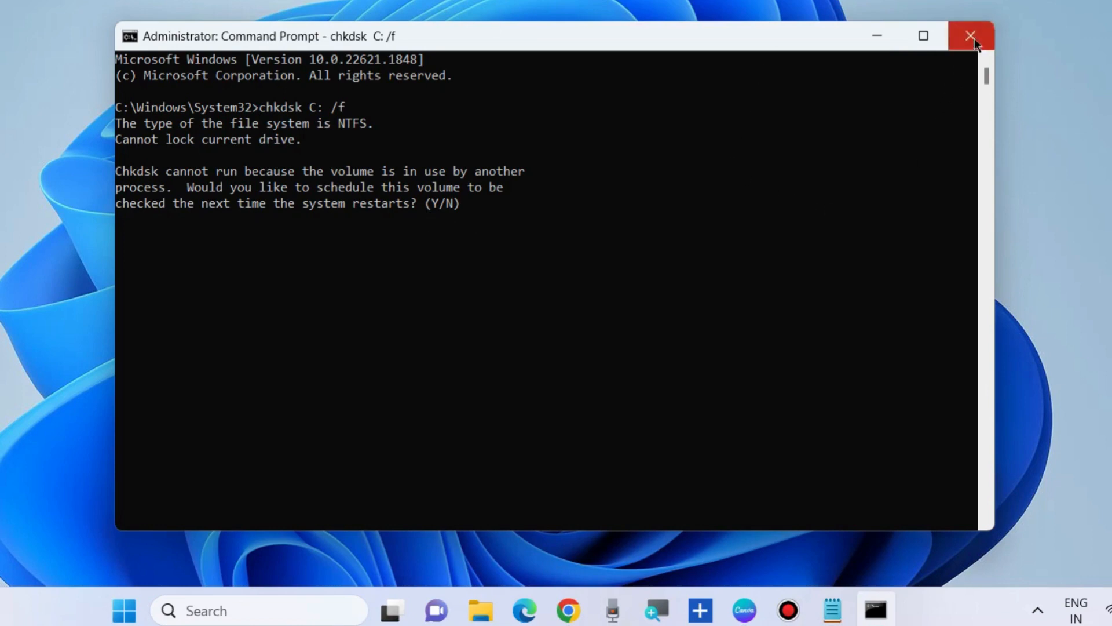
pyautogui.click(970, 35)
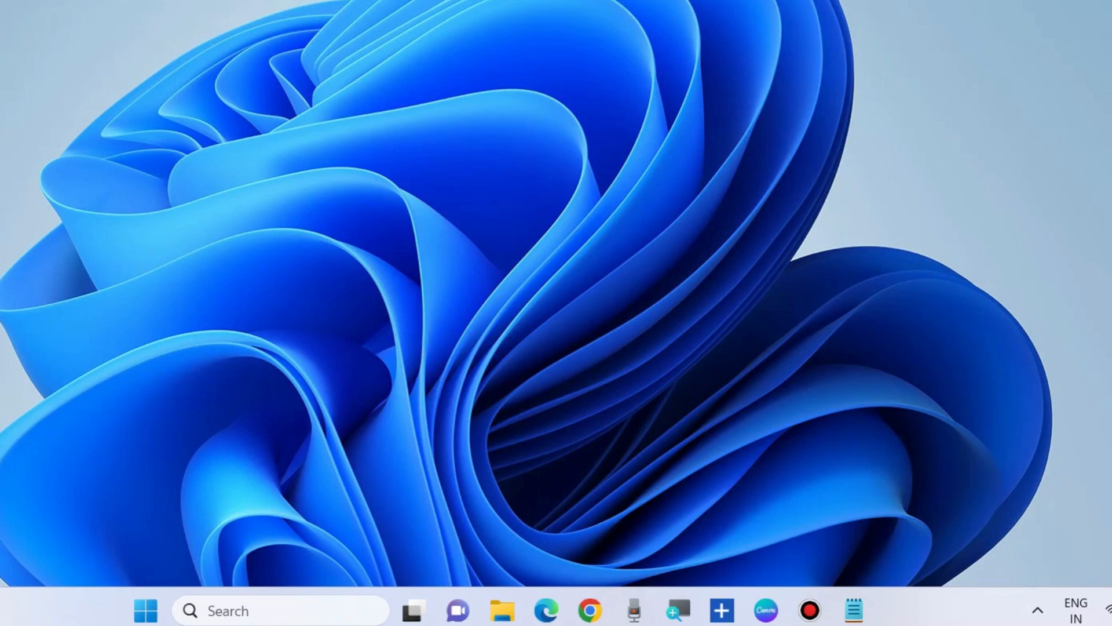
# Open File Explorer and bring up the context menu for New Volume (D:)
pyautogui.click(501, 609)
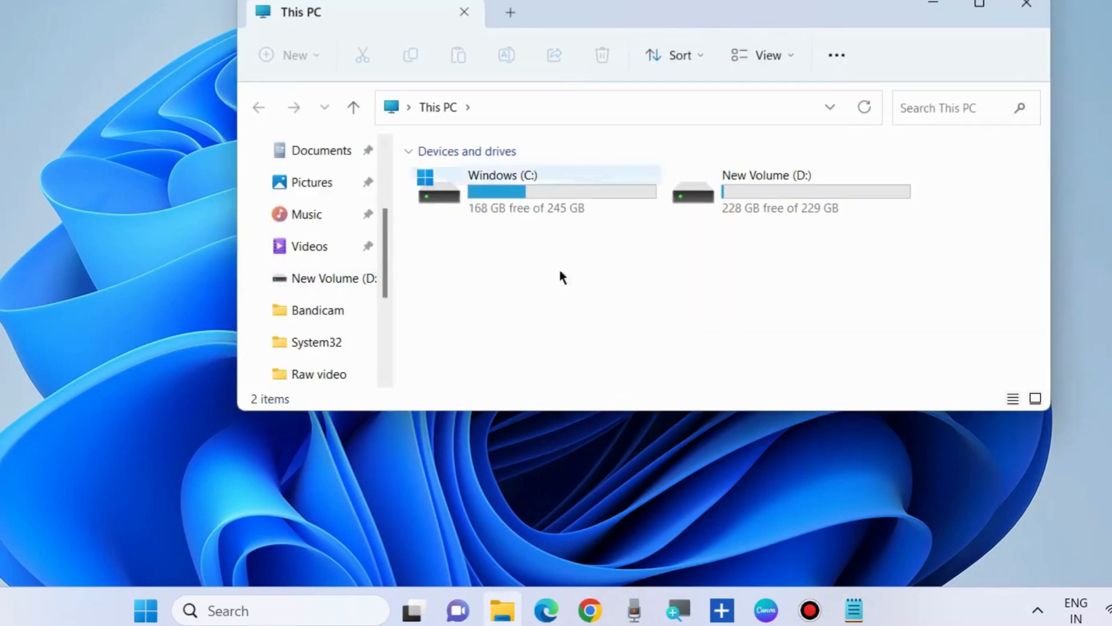
pyautogui.moveTo(698, 196)
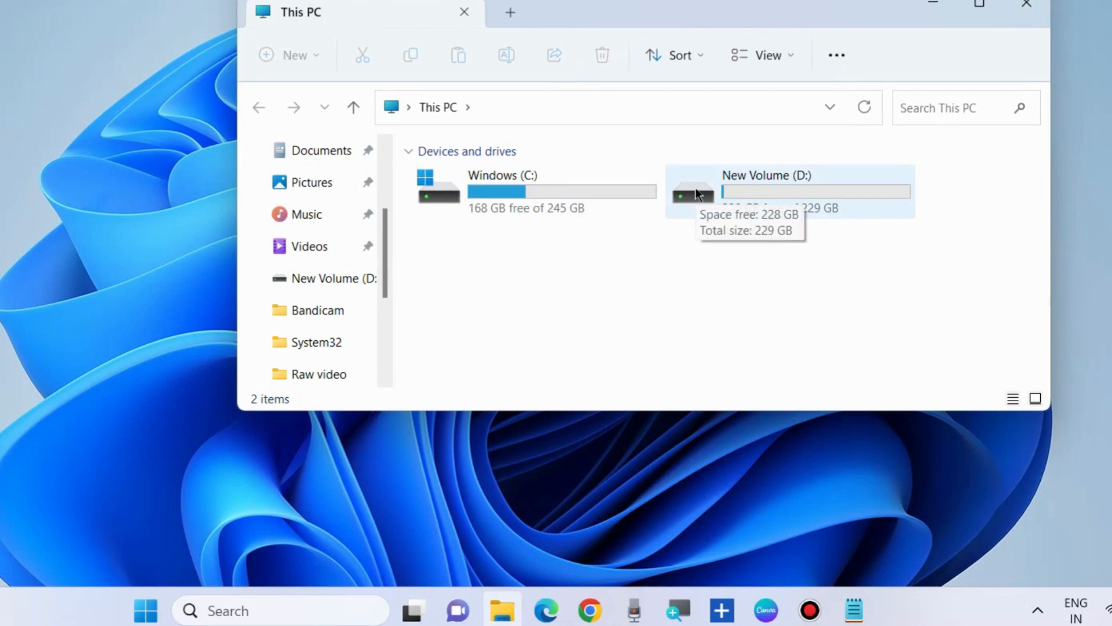
pyautogui.rightClick(766, 190)
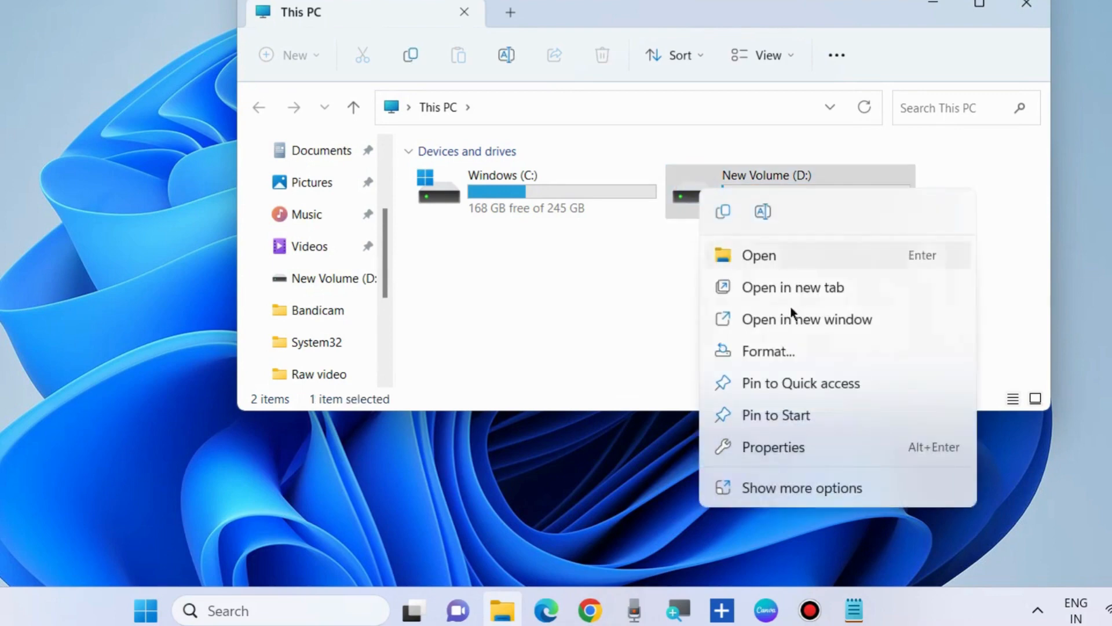
pyautogui.moveTo(767, 352)
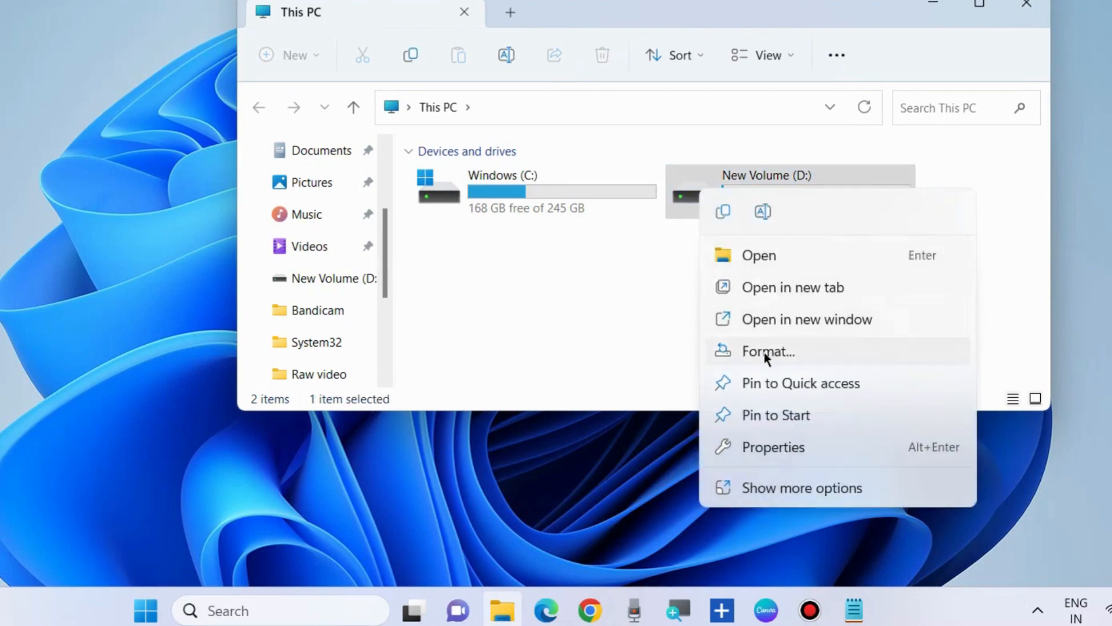